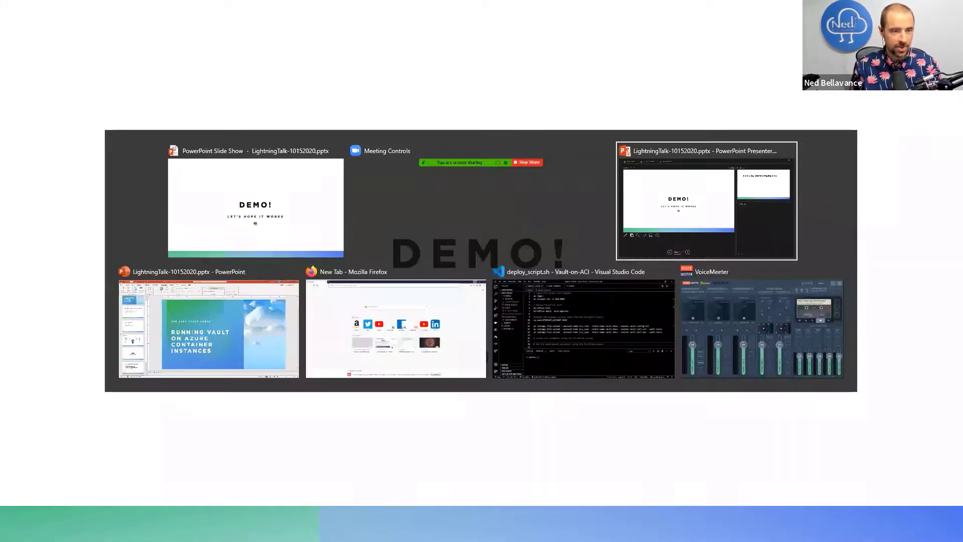
Switch from the slideshow to the deploy_script.sh window in Visual Studio Code
{"action": "left_click", "coordinate": [582, 328]}
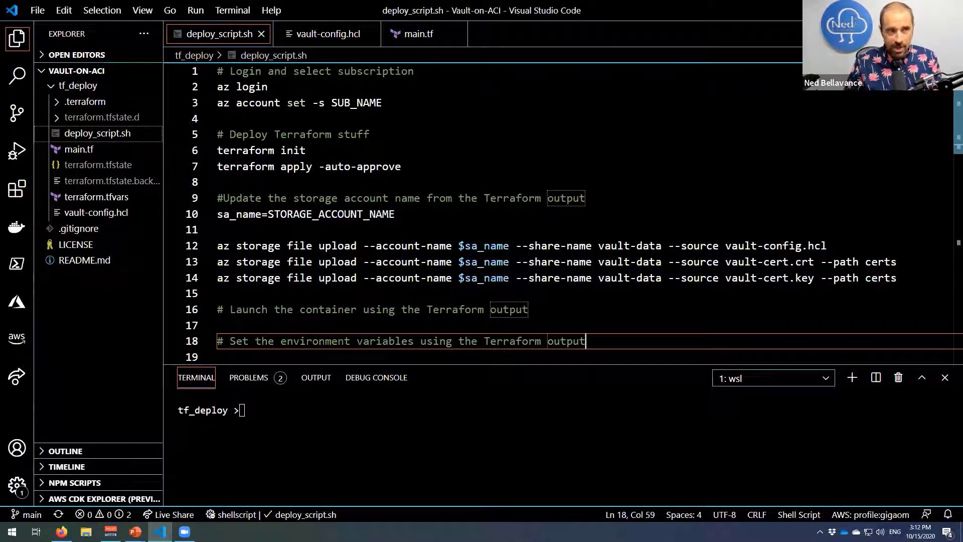
{"action": "mouse_move", "coordinate": [416, 58]}
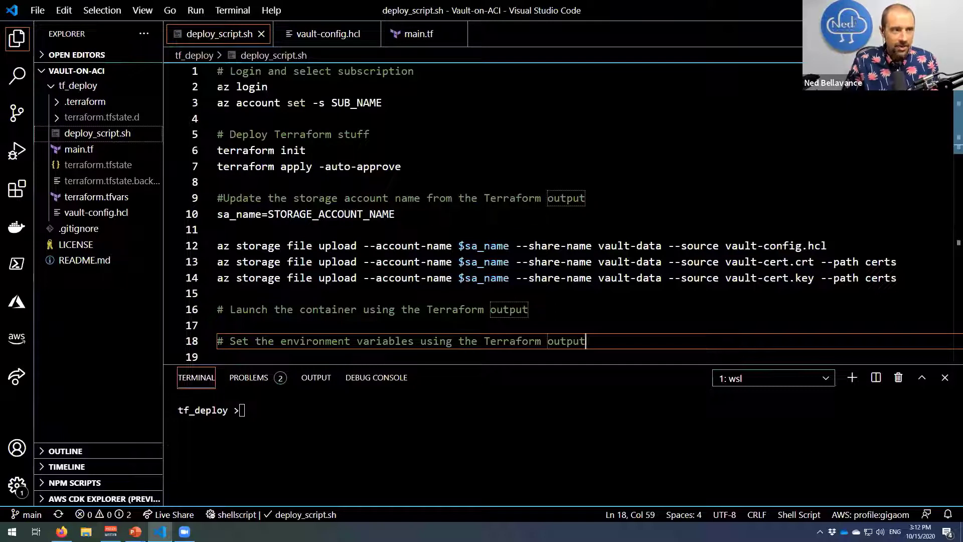
Select the terraform apply -auto-approve line in deploy_script.sh
{"action": "double_click", "coordinate": [252, 87]}
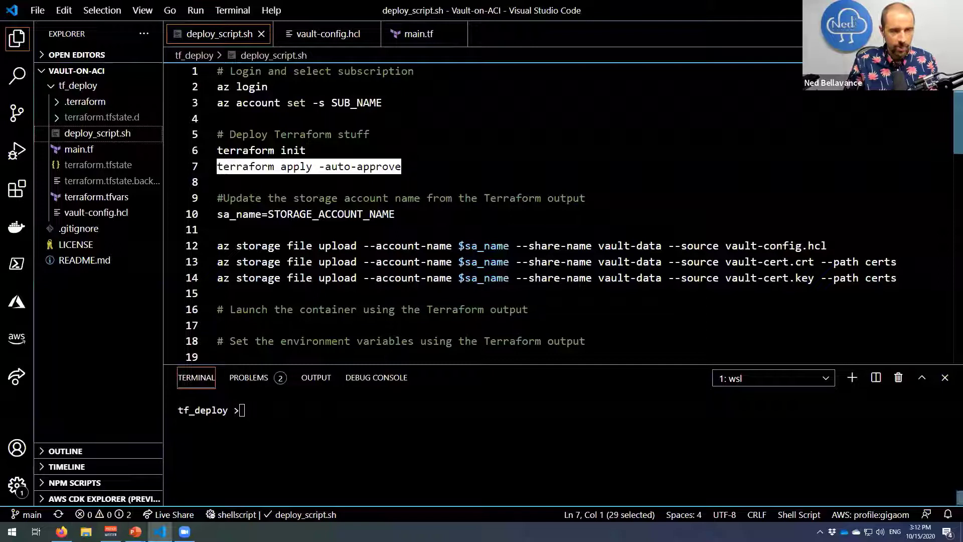
Run terraform apply -auto-approve in the terminal and bring main.tf into the editor
{"action": "type", "text": "terraform apply -auto-approve"}
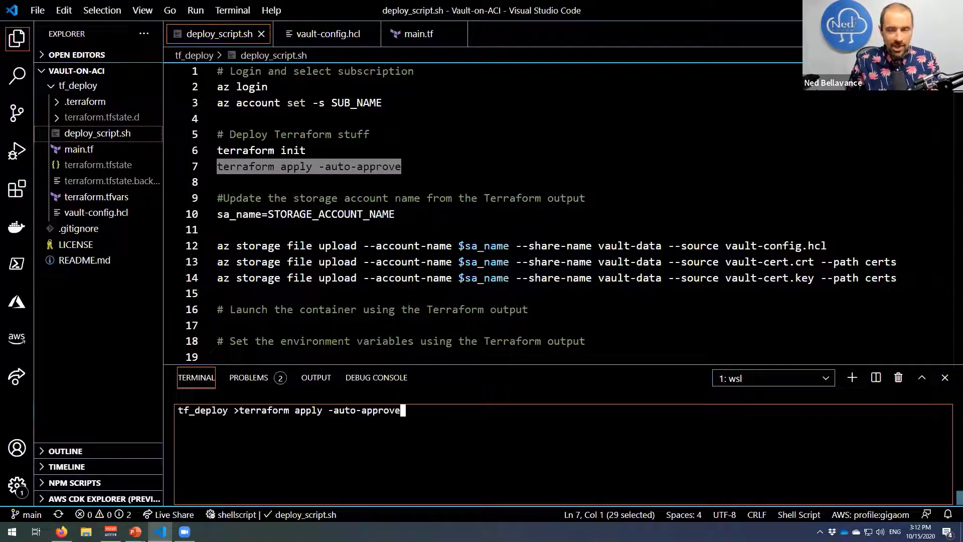
{"action": "key", "text": "Return"}
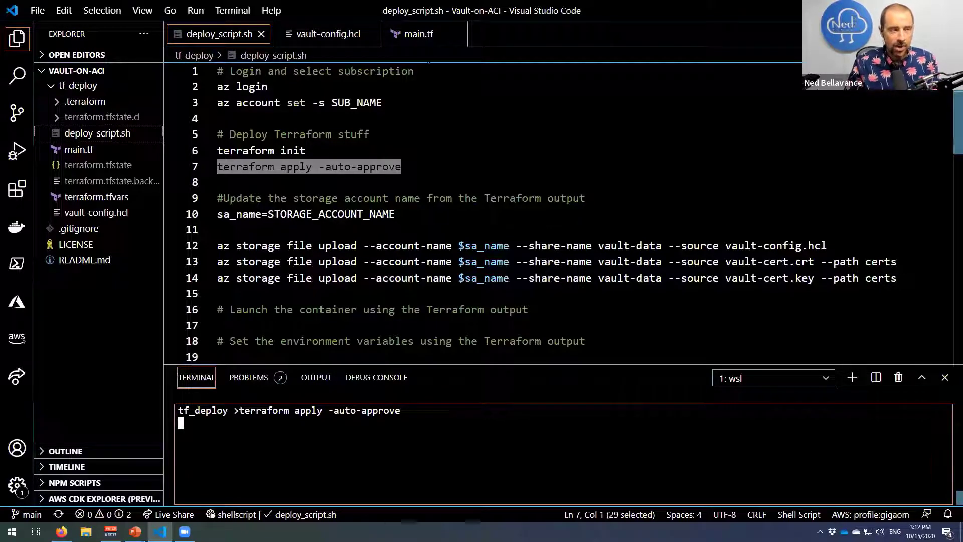
{"action": "left_click", "coordinate": [418, 34]}
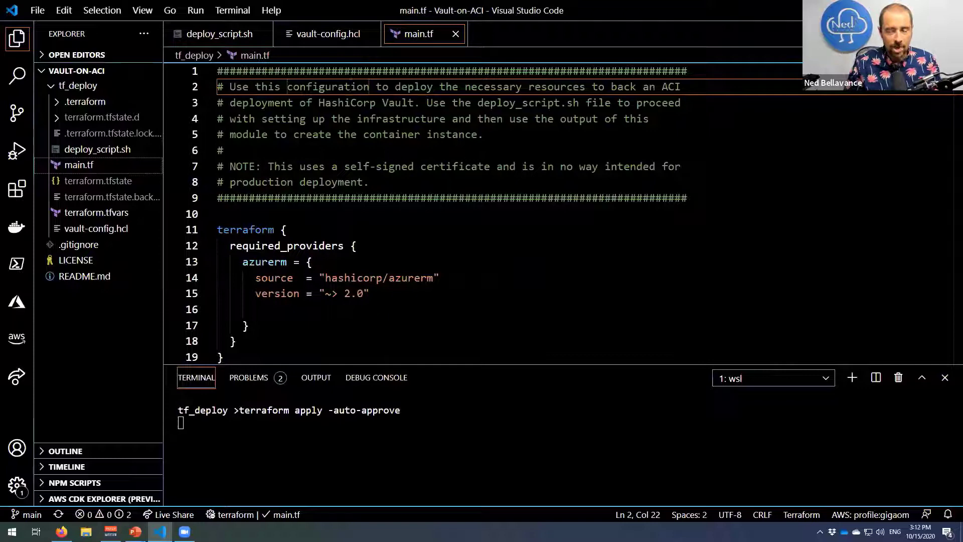
Scroll main.tf to the locals block and highlight vault, random_integer and storage_account_name
{"action": "scroll", "scroll_direction": "down", "scroll_amount": 3}
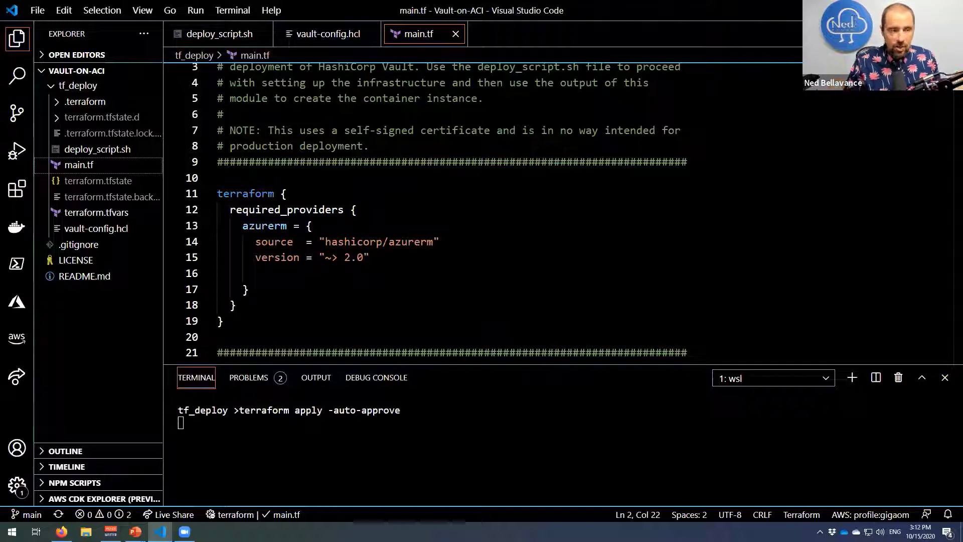
{"action": "scroll", "scroll_direction": "down", "scroll_amount": 3}
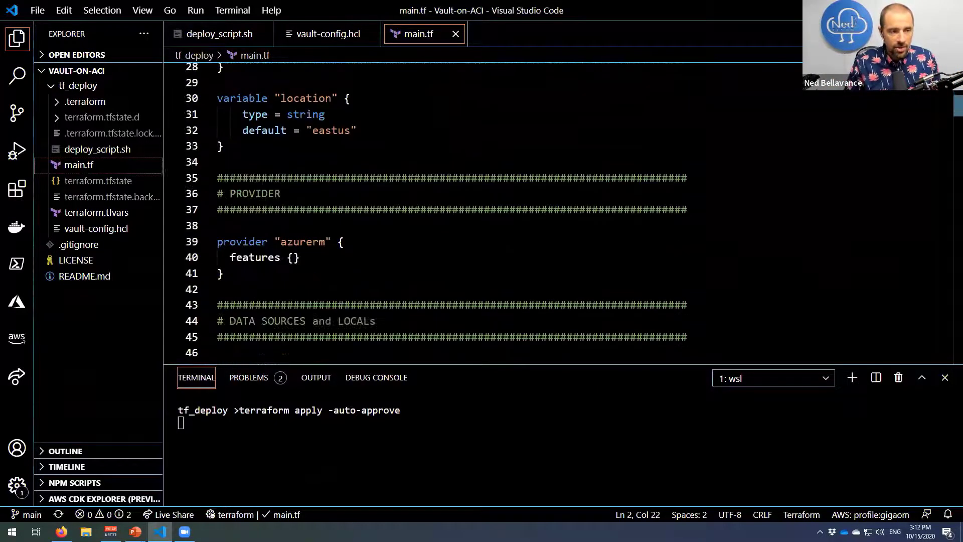
{"action": "scroll", "scroll_direction": "down", "scroll_amount": 3}
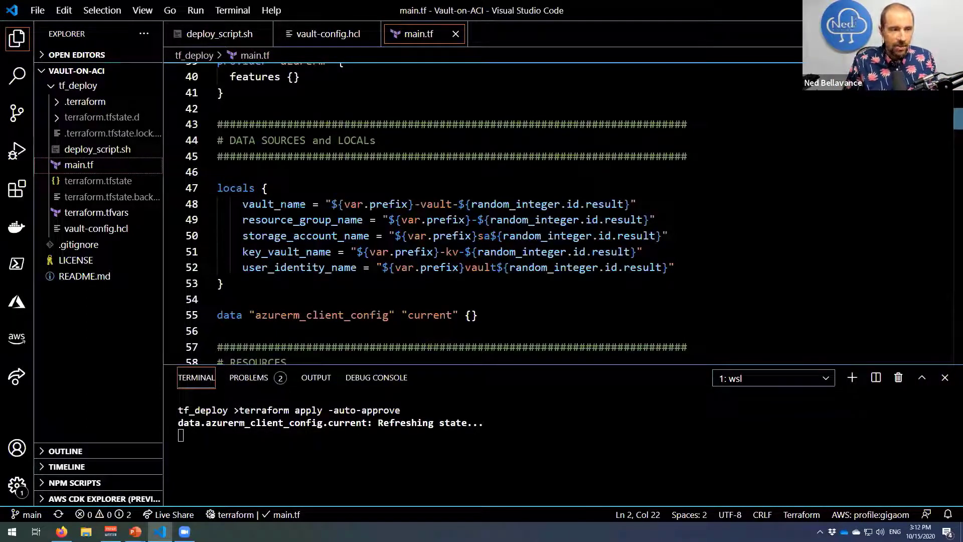
{"action": "double_click", "coordinate": [388, 204]}
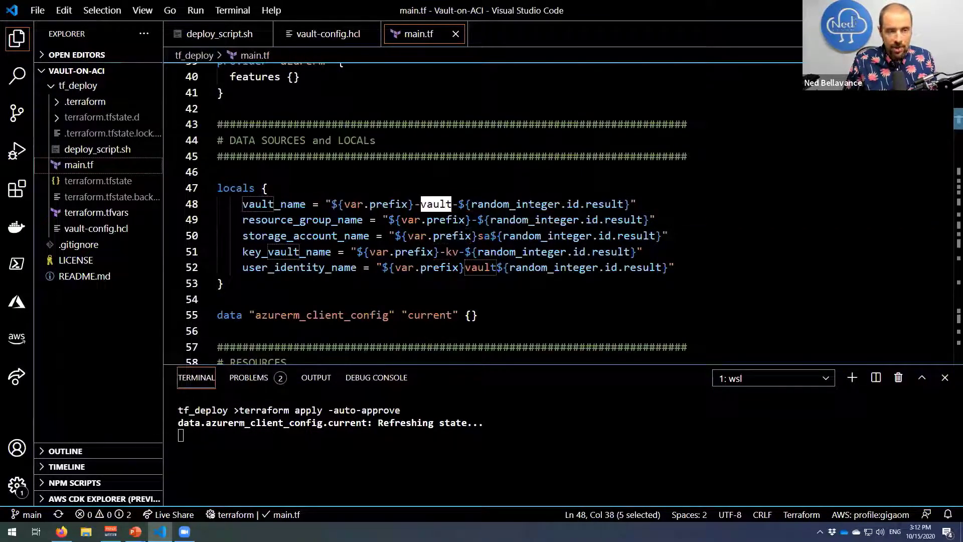
{"action": "double_click", "coordinate": [516, 204]}
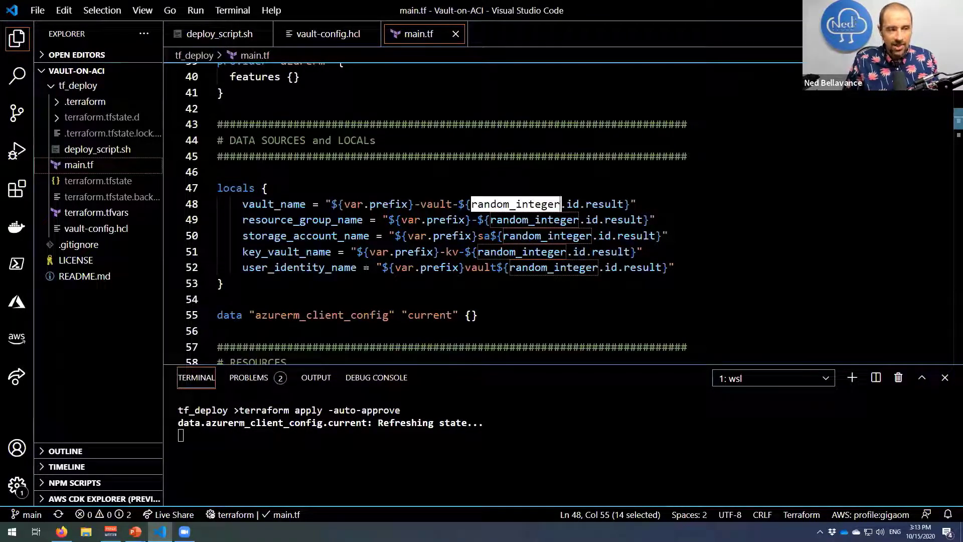
{"action": "double_click", "coordinate": [305, 235]}
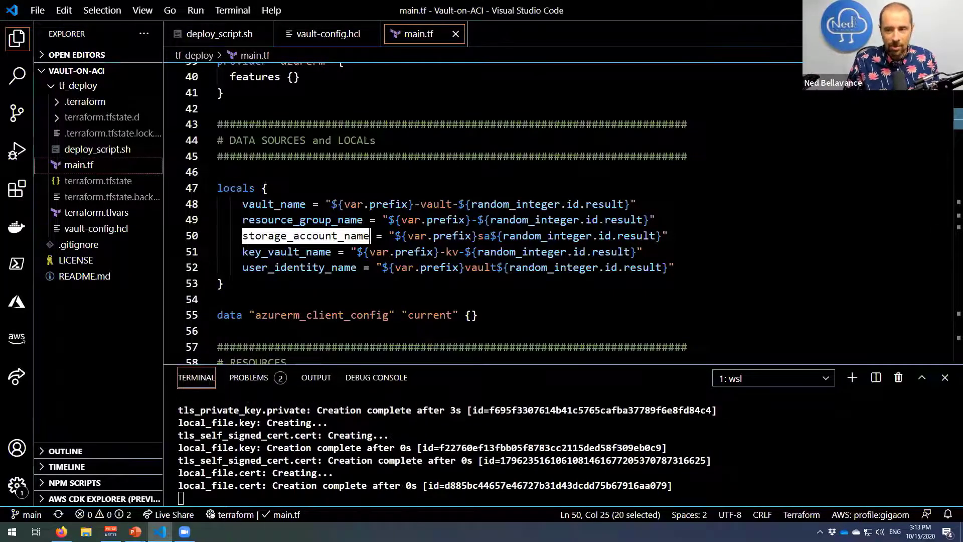
Scroll main.tf's resources section to the resource group block as Terraform creates resources
{"action": "scroll", "scroll_direction": "down", "scroll_amount": 3}
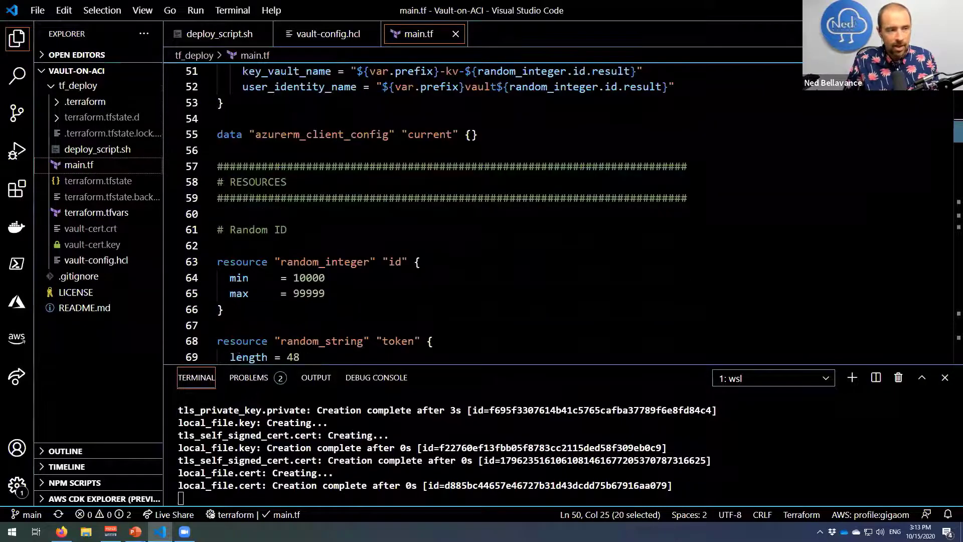
{"action": "scroll", "scroll_direction": "down", "scroll_amount": 3}
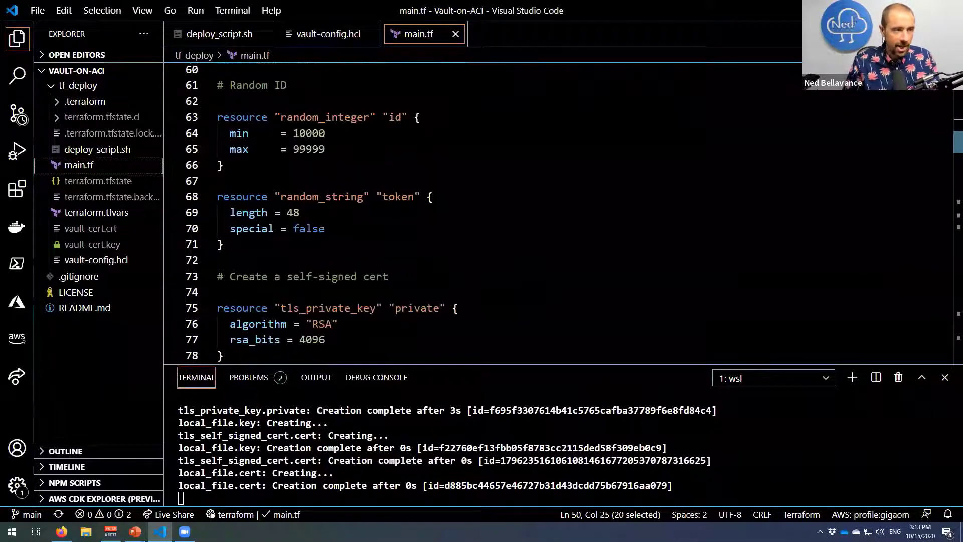
{"action": "scroll", "scroll_direction": "down", "scroll_amount": 3}
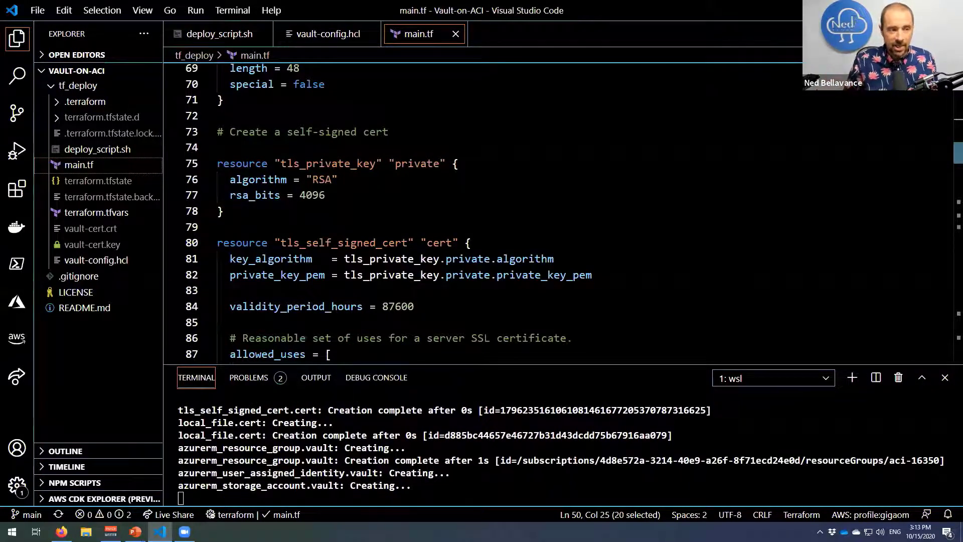
{"action": "scroll", "scroll_direction": "down", "scroll_amount": 3}
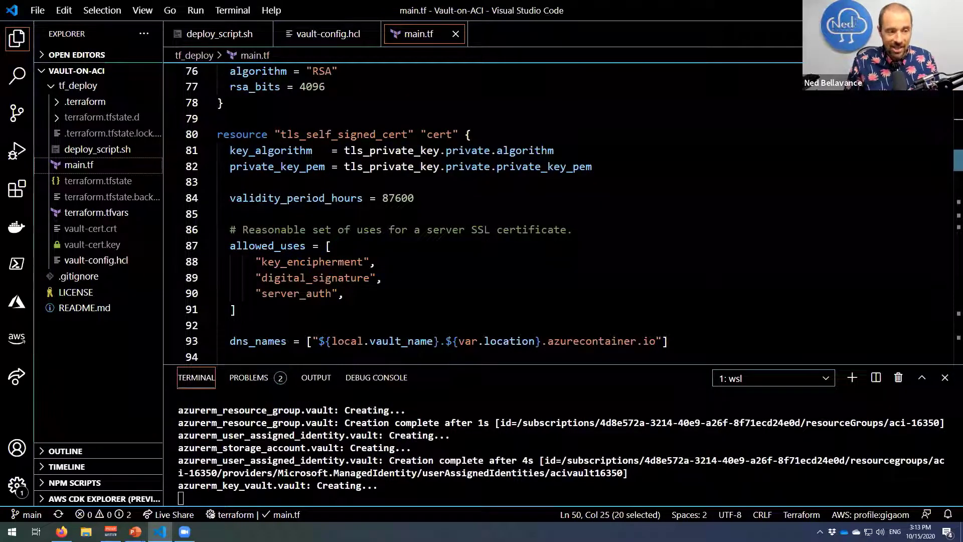
{"action": "scroll", "scroll_direction": "down", "scroll_amount": 3}
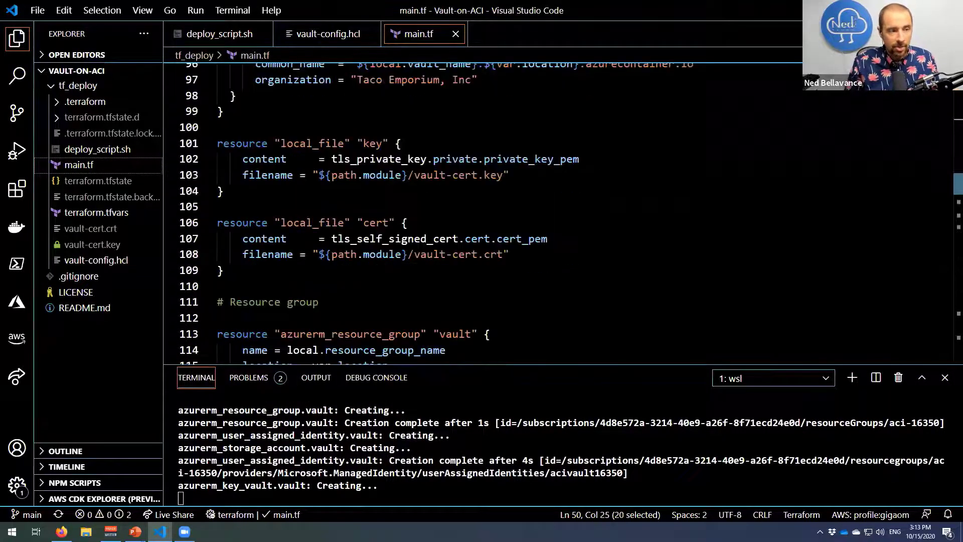
{"action": "scroll", "scroll_direction": "down", "scroll_amount": 3}
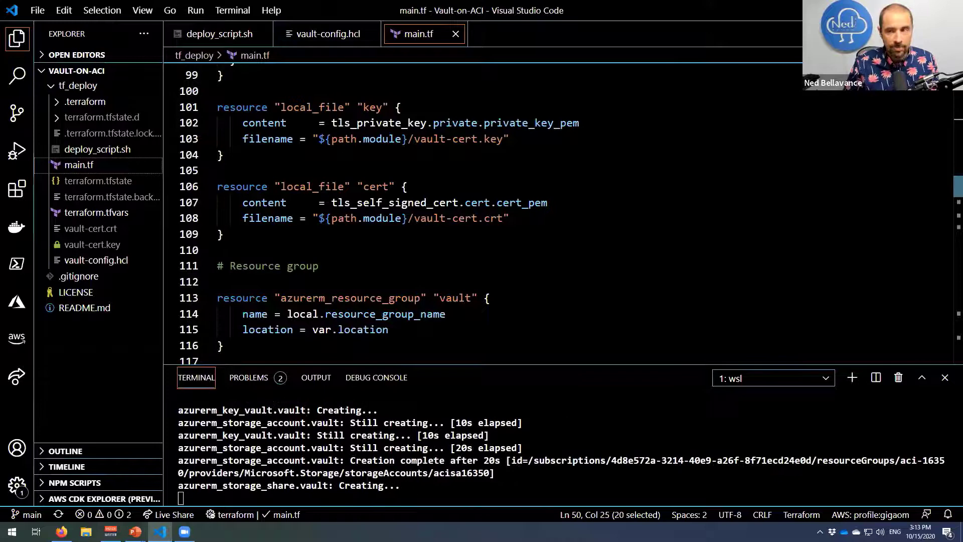
{"action": "scroll", "scroll_direction": "down", "scroll_amount": 3}
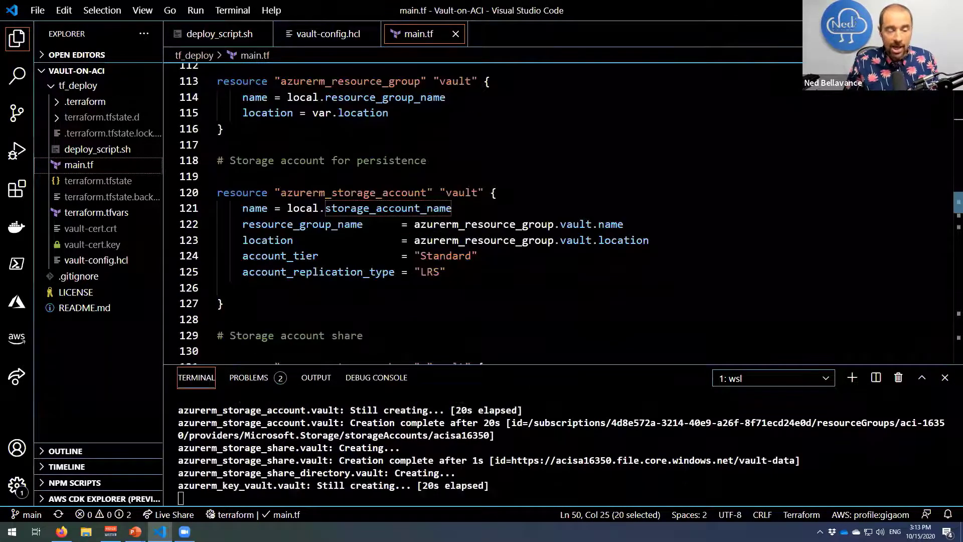
{"action": "scroll", "scroll_direction": "down", "scroll_amount": 3}
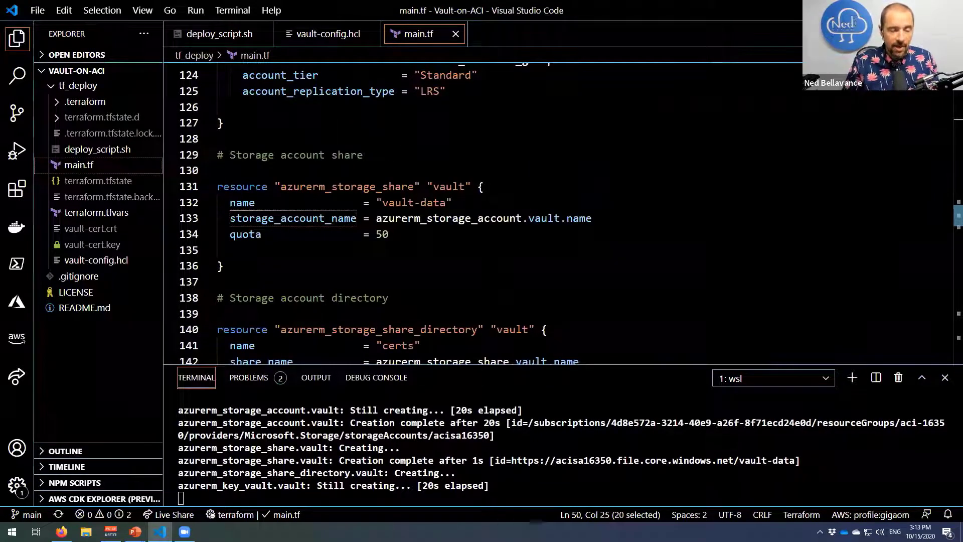
{"action": "scroll", "scroll_direction": "down", "scroll_amount": 3}
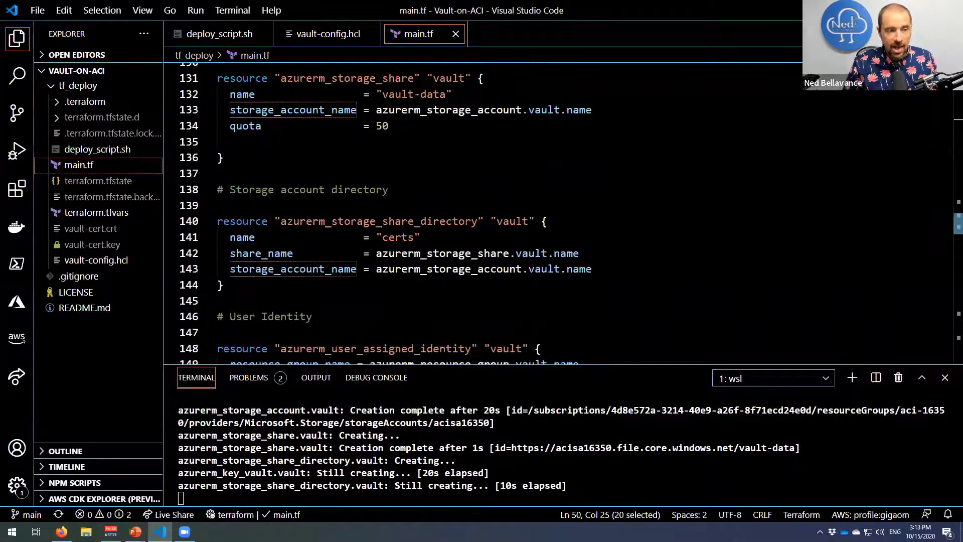
{"action": "scroll", "scroll_direction": "down", "scroll_amount": 3}
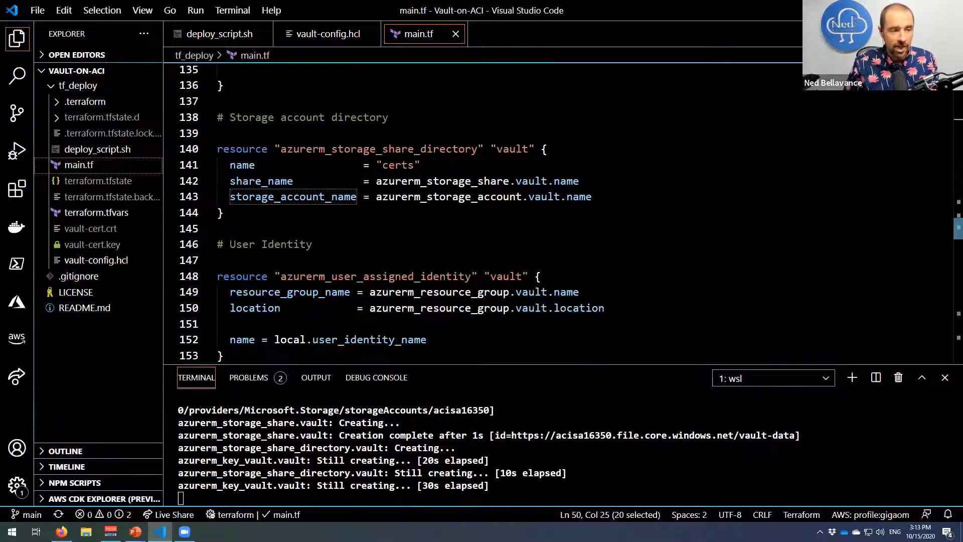
{"action": "scroll", "scroll_direction": "down", "scroll_amount": 3}
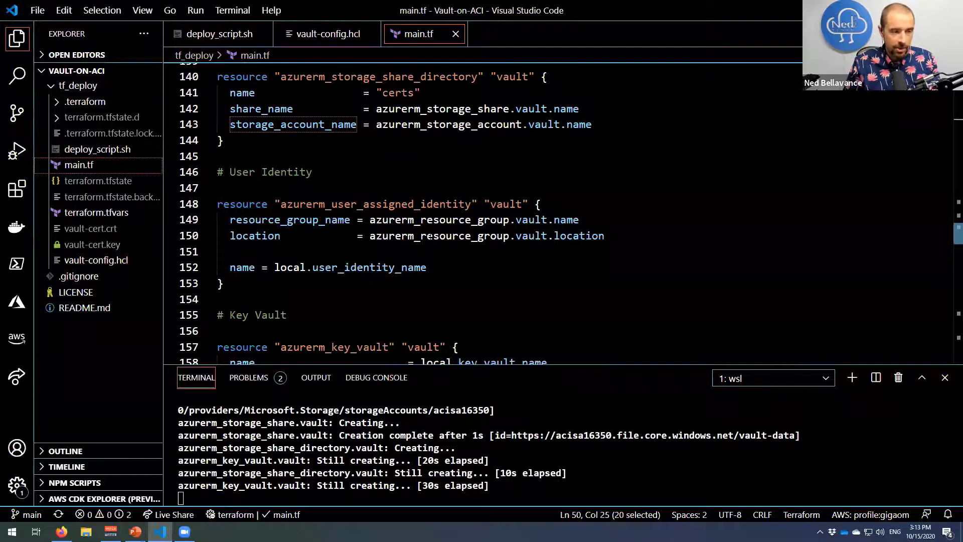
{"action": "scroll", "scroll_direction": "down", "scroll_amount": 3}
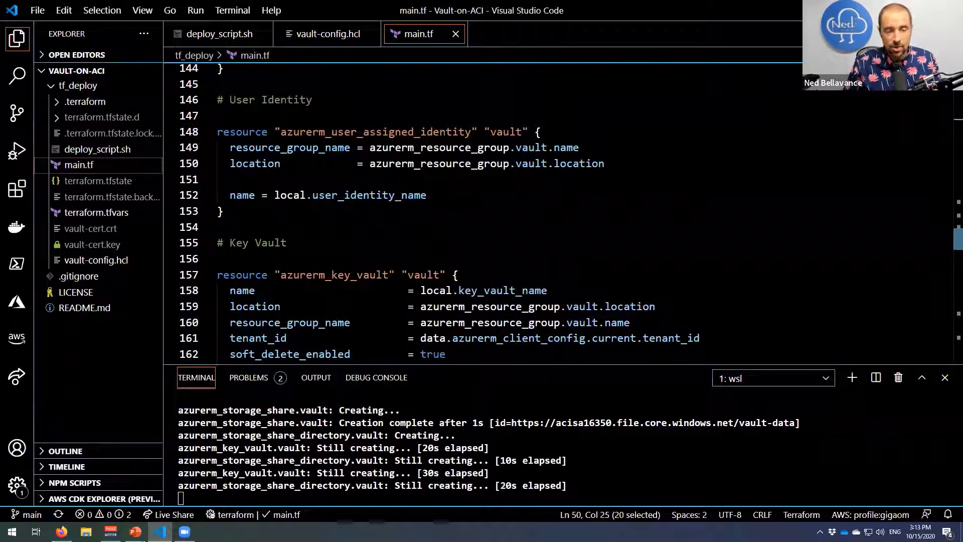
{"action": "scroll", "scroll_direction": "down", "scroll_amount": 3}
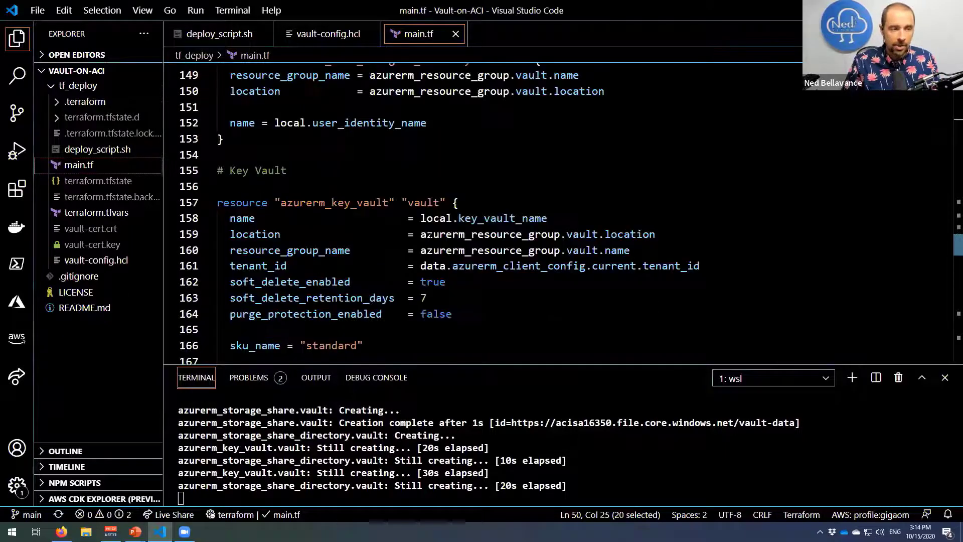
{"action": "scroll", "scroll_direction": "down", "scroll_amount": 3}
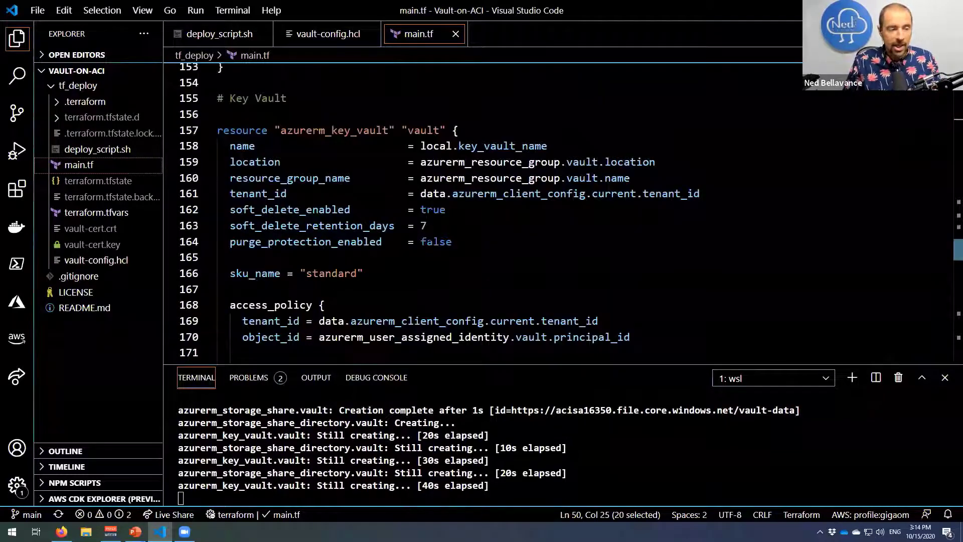
{"action": "scroll", "scroll_direction": "down", "scroll_amount": 3}
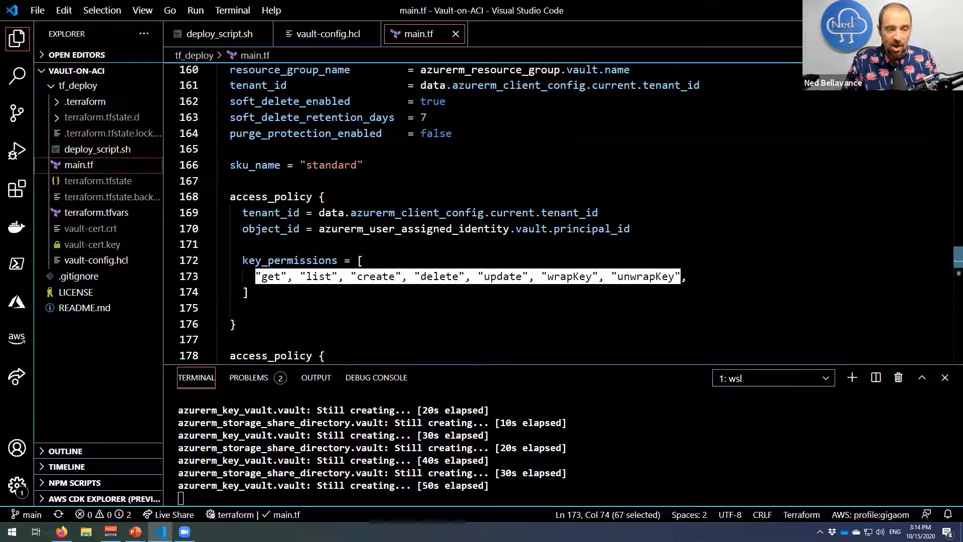
{"action": "scroll", "scroll_direction": "down", "scroll_amount": 3}
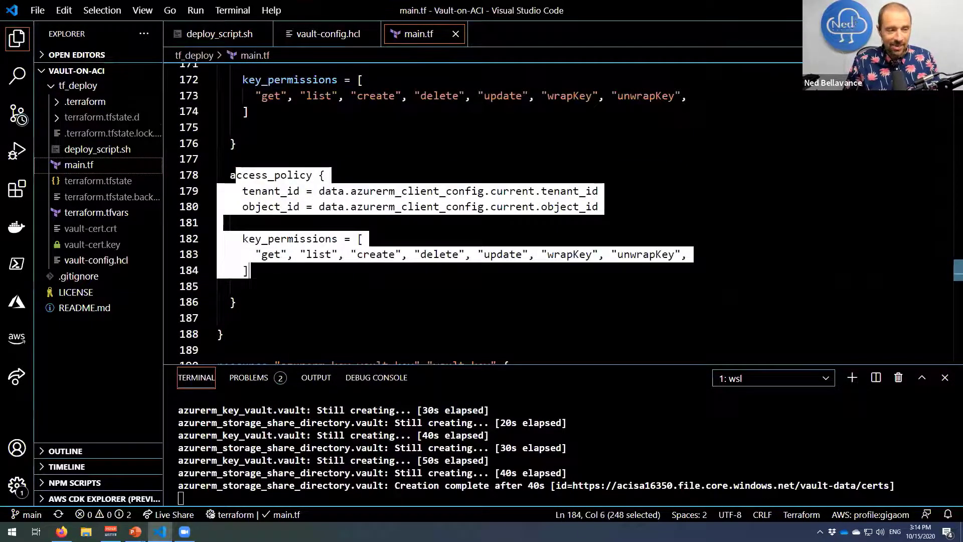
{"action": "scroll", "scroll_direction": "down", "scroll_amount": 3}
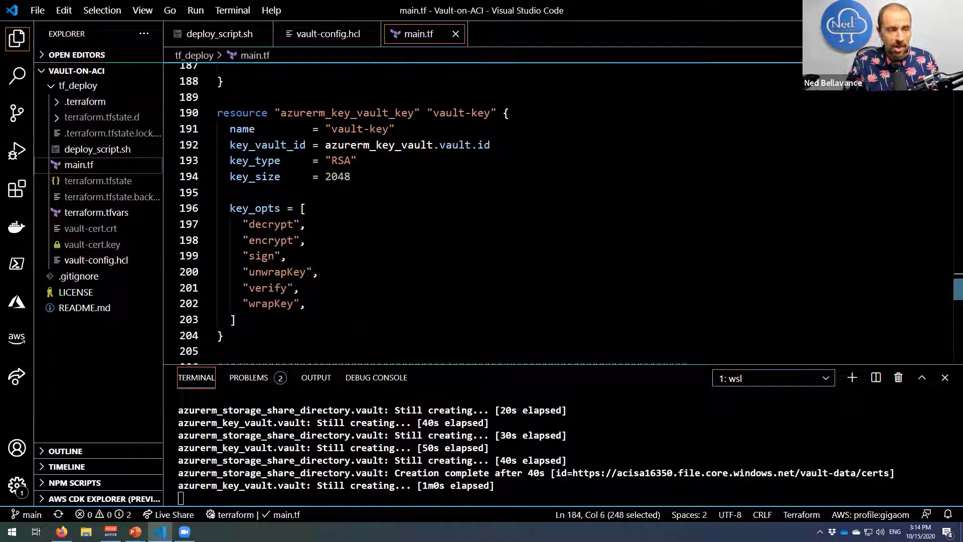
{"action": "scroll", "scroll_direction": "down", "scroll_amount": 3}
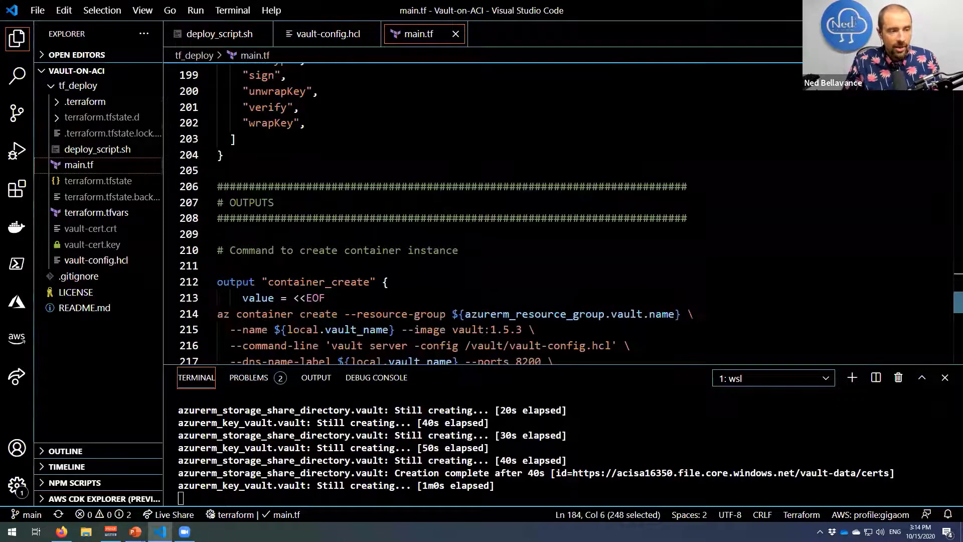
{"action": "scroll", "scroll_direction": "down", "scroll_amount": 3}
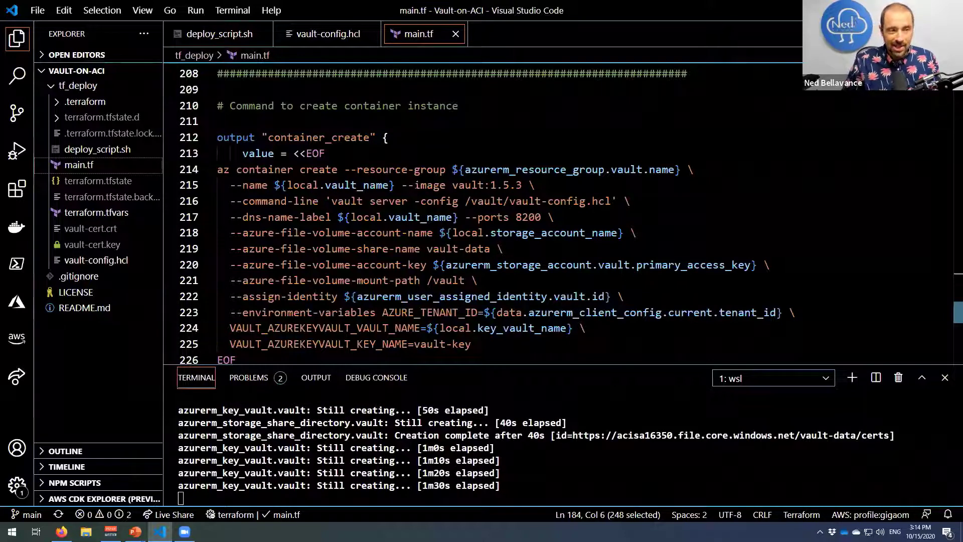
{"action": "left_click", "coordinate": [217, 170]}
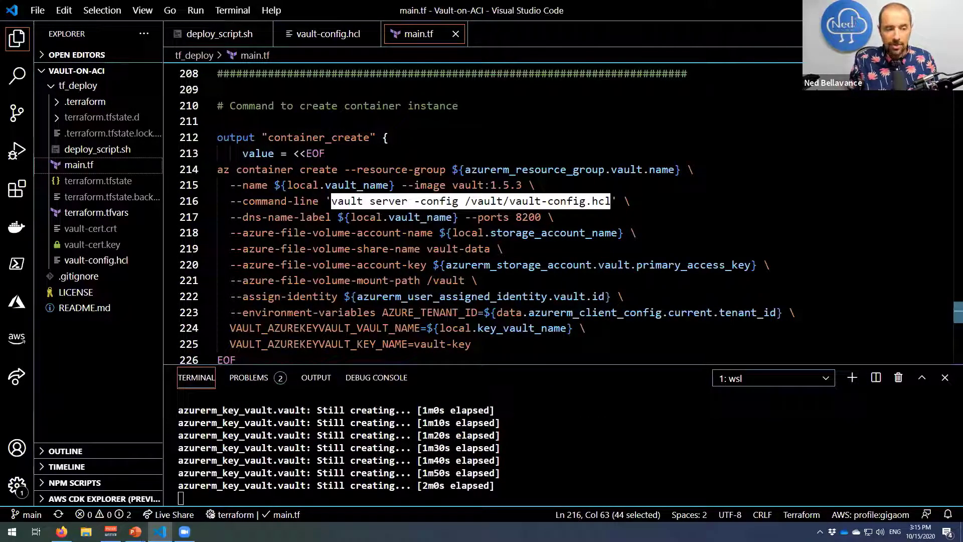
{"action": "mouse_move", "coordinate": [325, 34]}
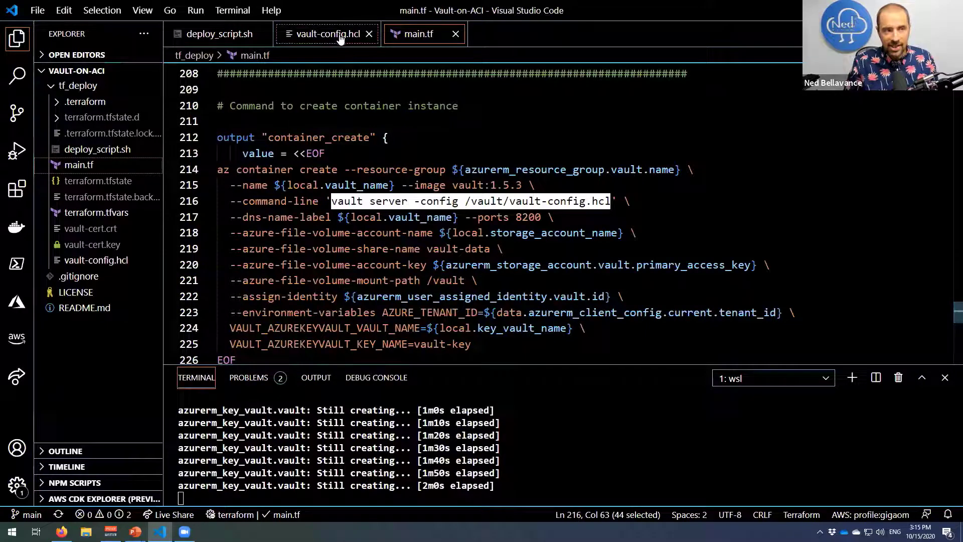
Bring up vault-config.hcl to review its azurekeyvault seal block
{"action": "left_click", "coordinate": [325, 33]}
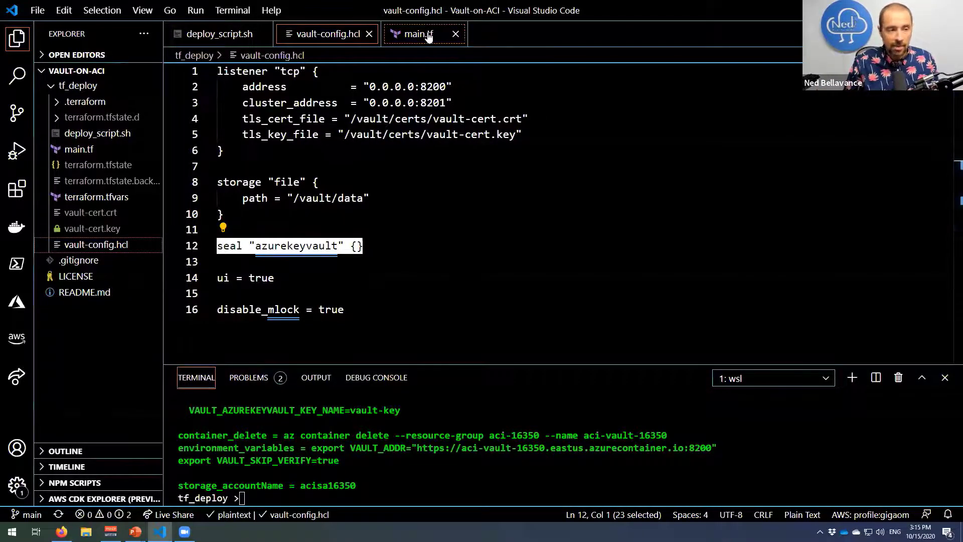
Return to main.tf and begin setting sa_name=acisa16350 in the terminal
{"action": "left_click", "coordinate": [416, 33]}
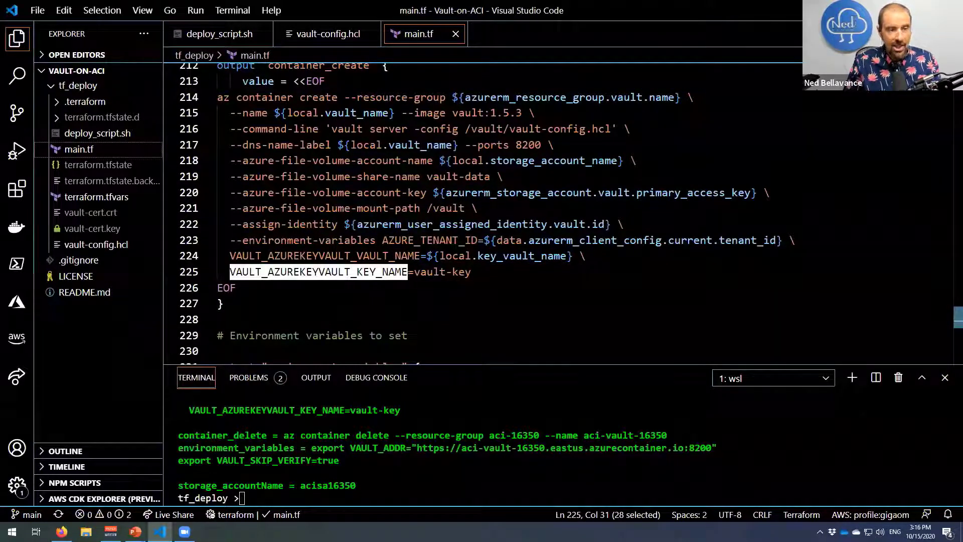
{"action": "scroll", "scroll_direction": "down", "scroll_amount": 3}
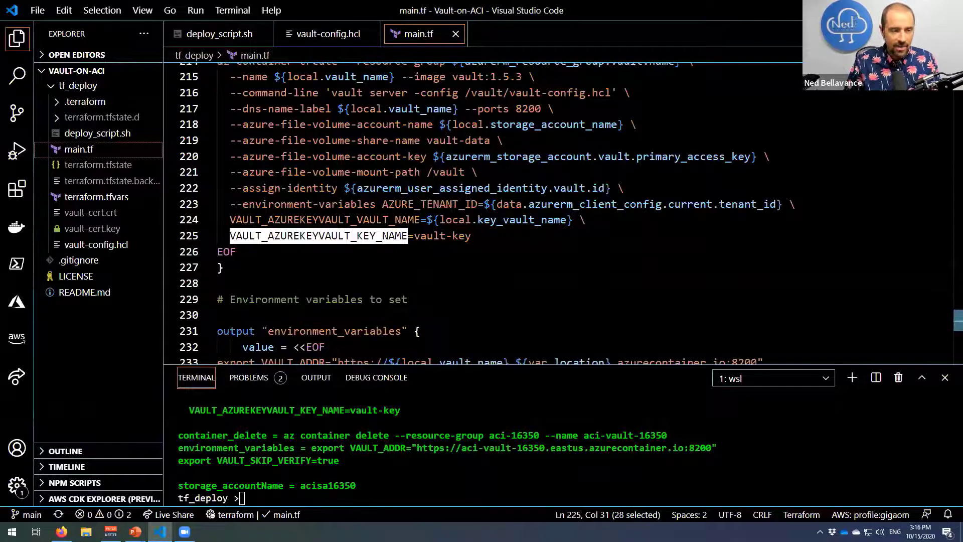
{"action": "double_click", "coordinate": [328, 485]}
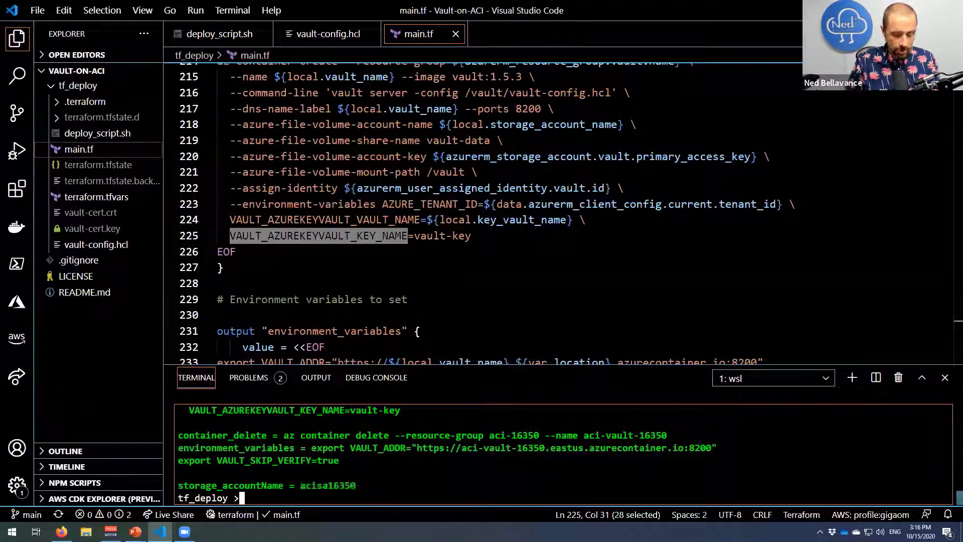
{"action": "type", "text": "sa_m"}
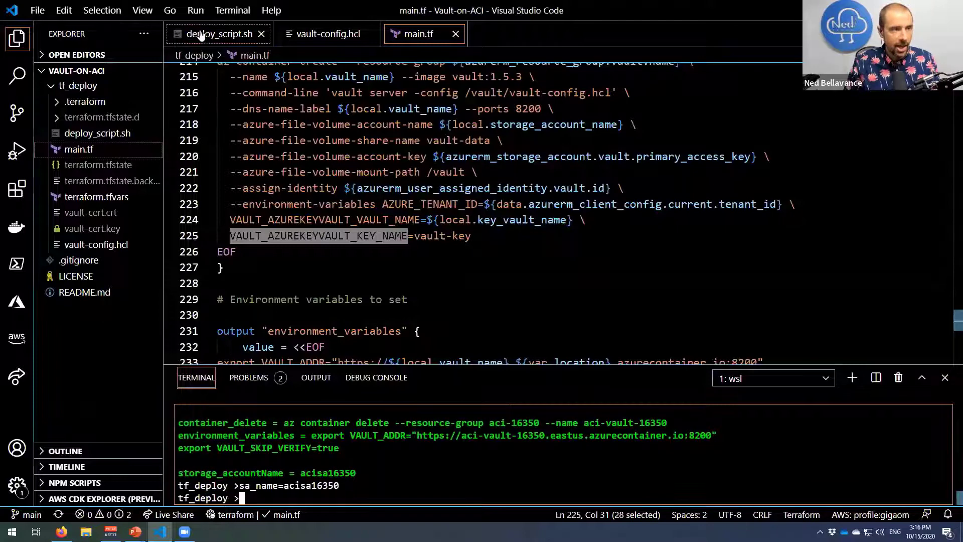
Switch to deploy_script.sh for the az storage file upload commands
{"action": "left_click", "coordinate": [216, 34]}
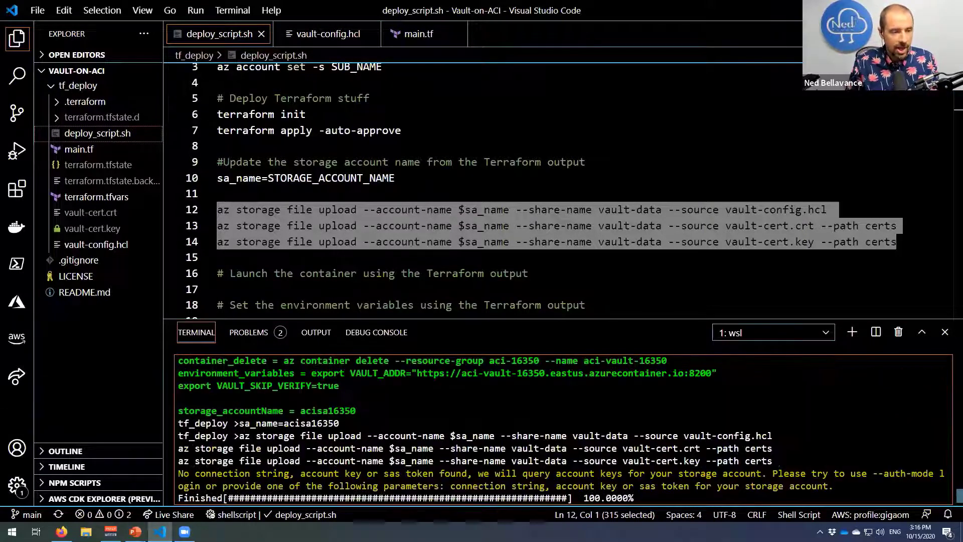
Scroll the terminal output to Terraform's container_create az container create command
{"action": "scroll", "scroll_direction": "down", "scroll_amount": 3}
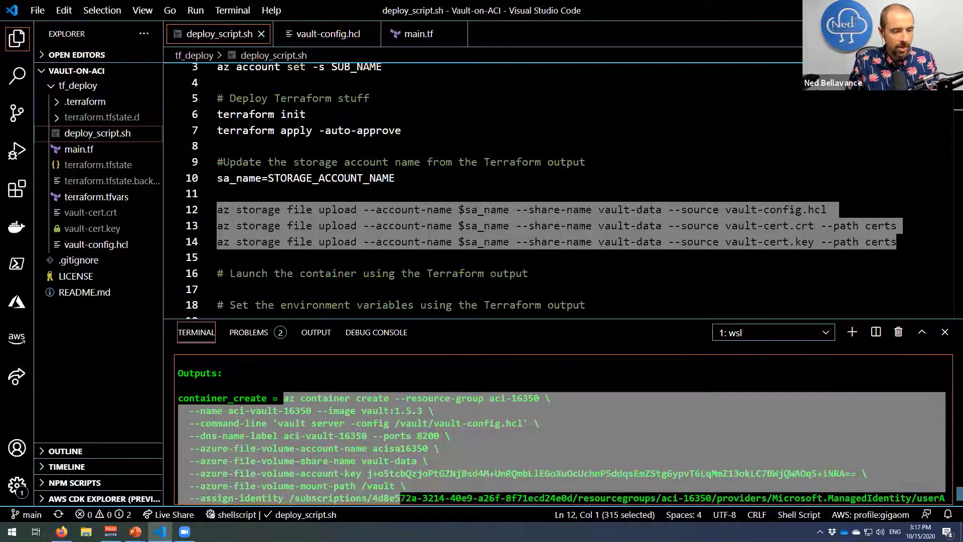
{"action": "scroll", "scroll_direction": "down", "scroll_amount": 3}
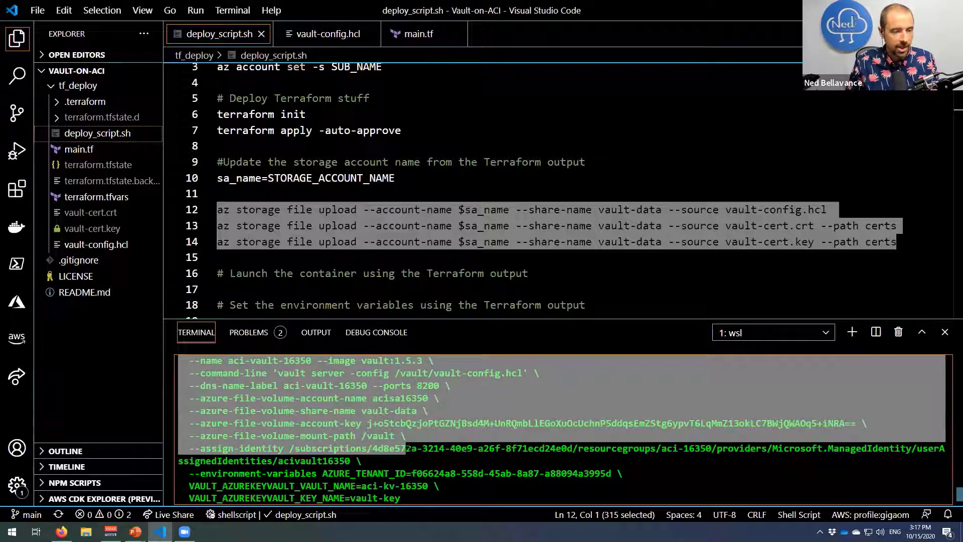
{"action": "scroll", "scroll_direction": "down", "scroll_amount": 3}
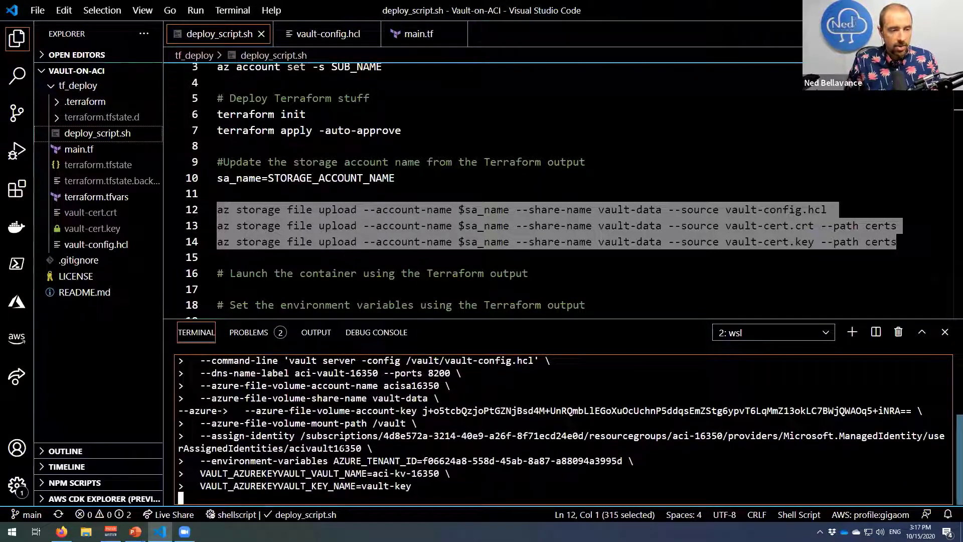
{"action": "mouse_move", "coordinate": [745, 355]}
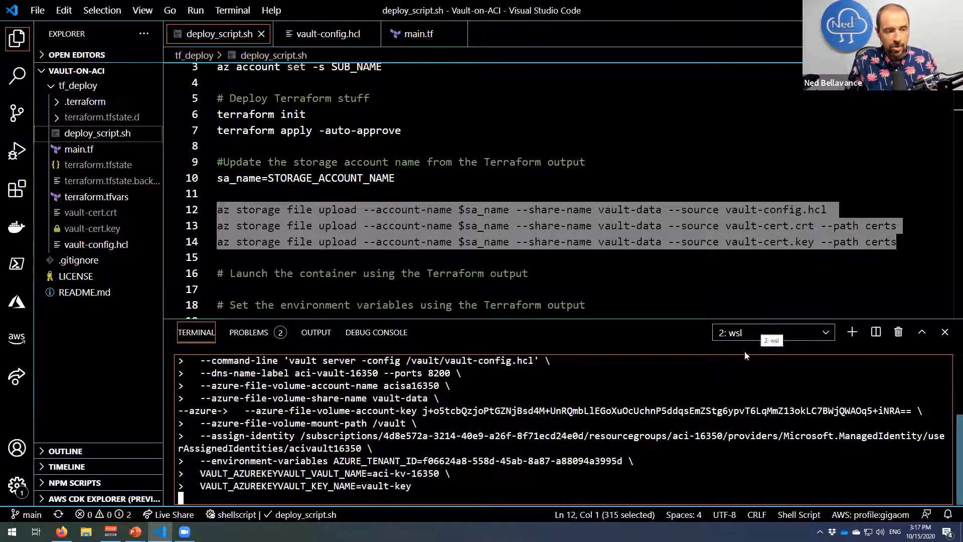
Switch between terminals 1 and 2, ending on terminal 1's environment_variables exports
{"action": "left_click", "coordinate": [771, 332]}
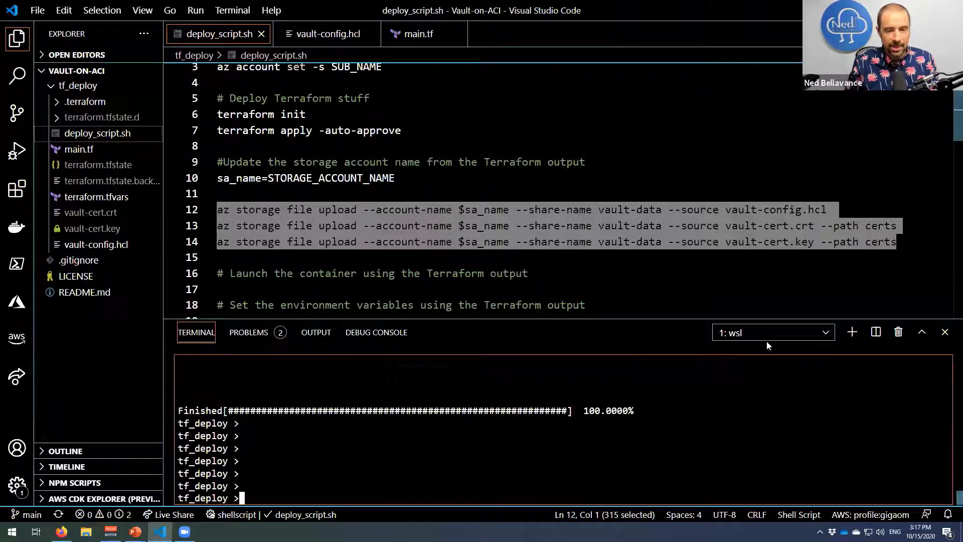
{"action": "left_click", "coordinate": [851, 331]}
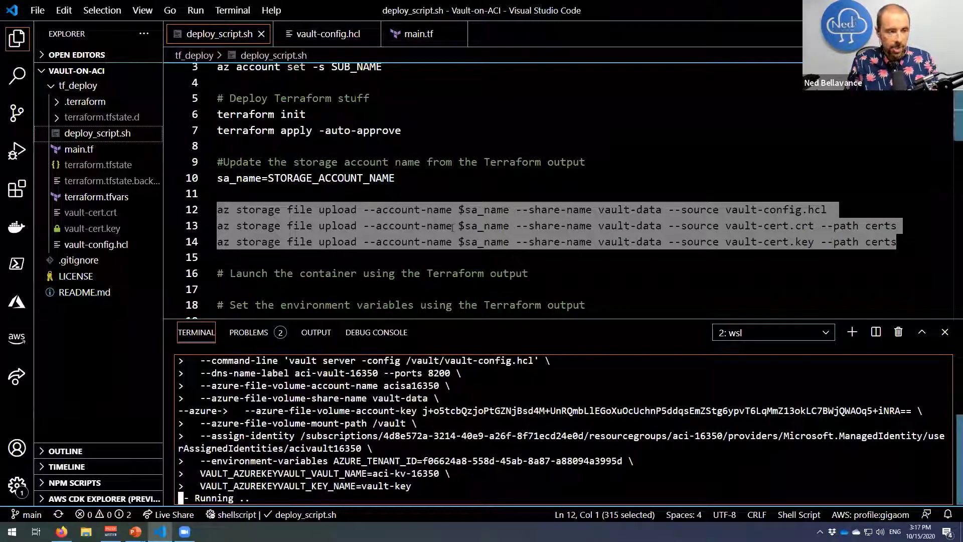
{"action": "scroll", "scroll_direction": "down", "scroll_amount": 3}
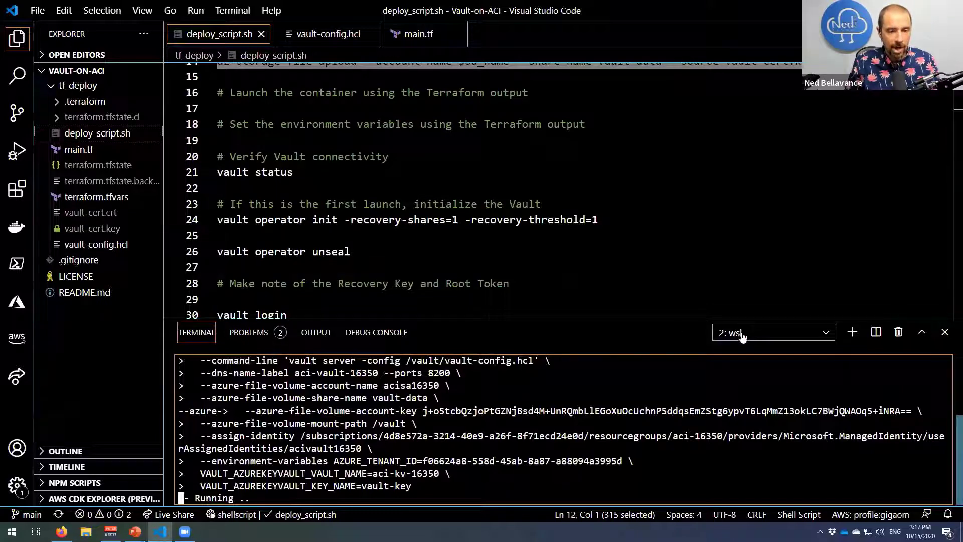
{"action": "left_click", "coordinate": [772, 331]}
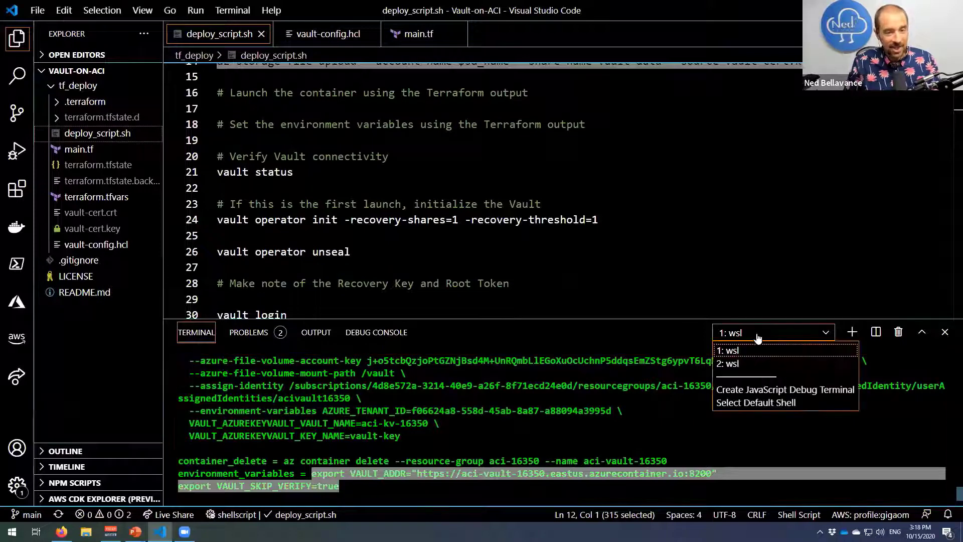
In the second terminal, export VAULT_ADDR and VAULT_SKIP_VERIFY, then start checking vault status
{"action": "left_click", "coordinate": [728, 363]}
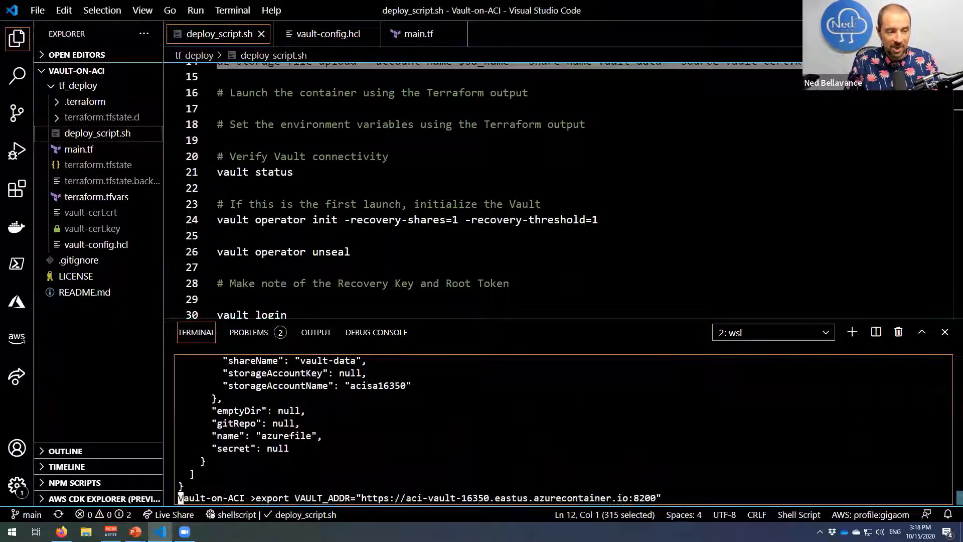
{"action": "key", "text": "Return"}
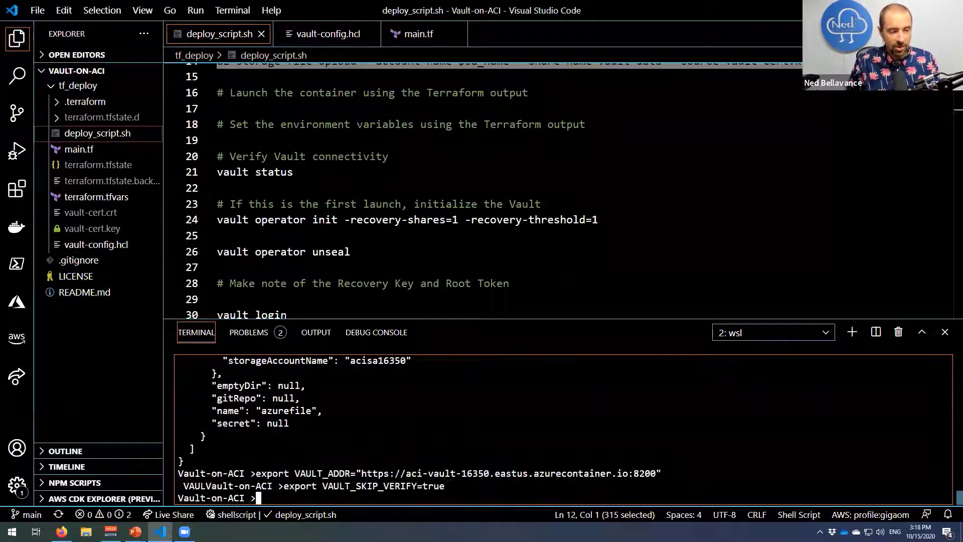
{"action": "type", "text": "vault st"}
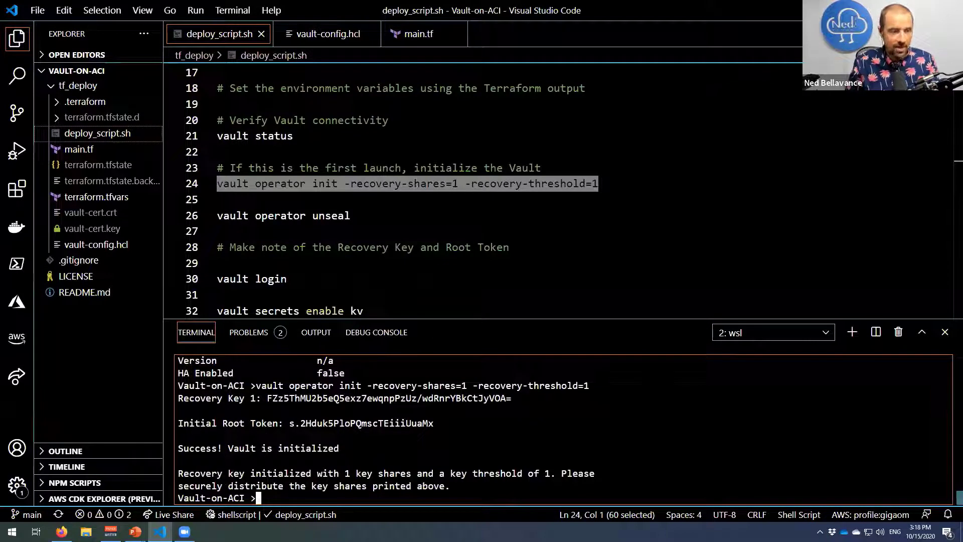
Record the root token and recovery key in deploy_script.sh, then unseal Vault with the recovery key
{"action": "double_click", "coordinate": [388, 398]}
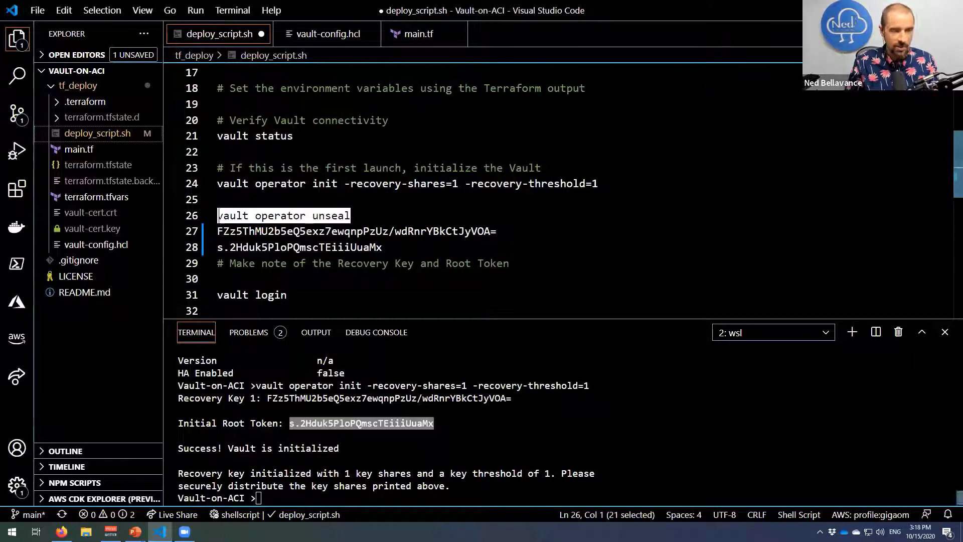
{"action": "key", "text": "Return"}
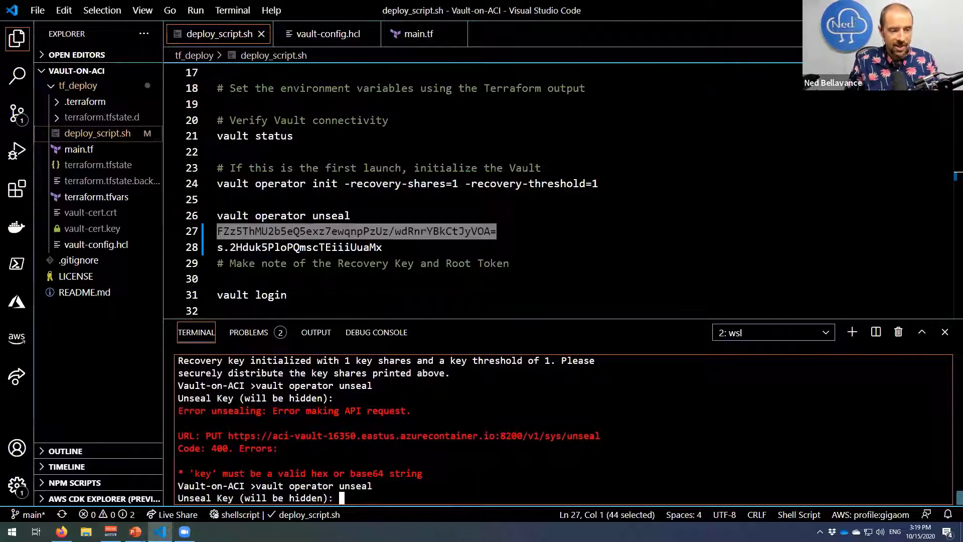
{"action": "key", "text": "Return"}
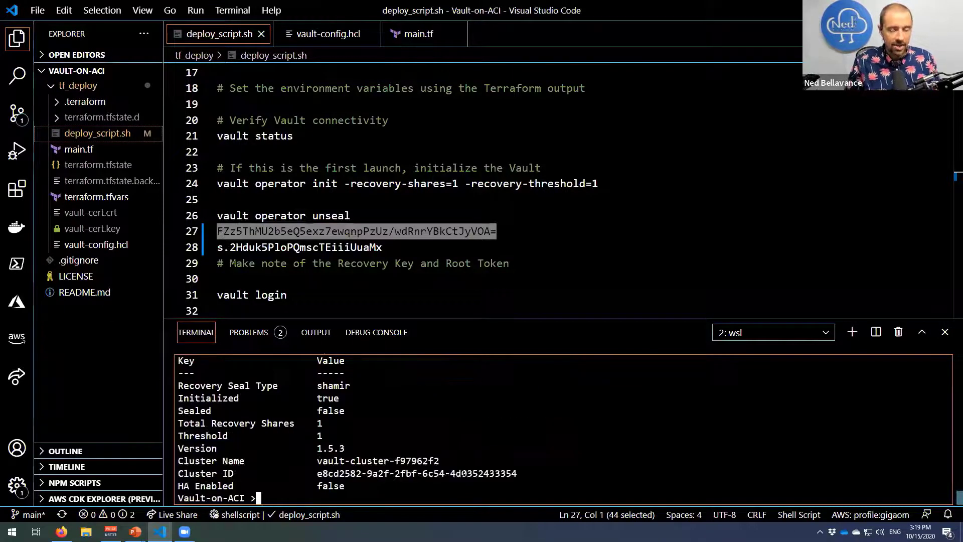